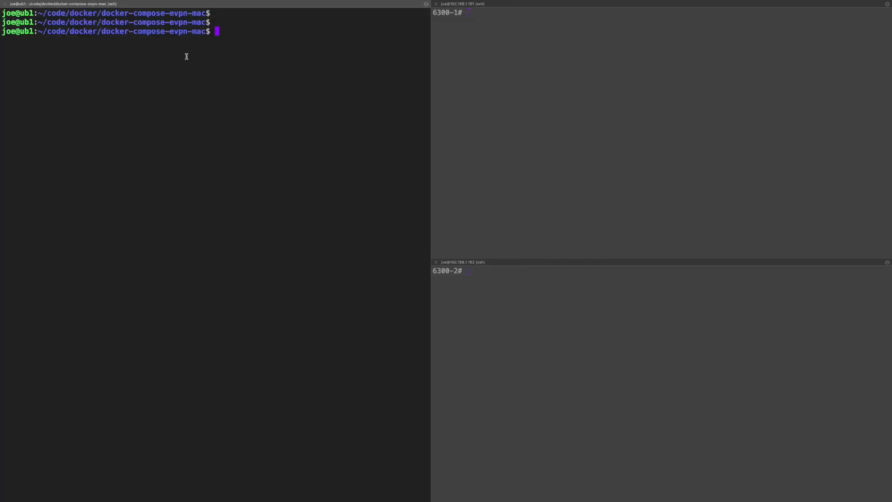
mouse_move(109, 94)
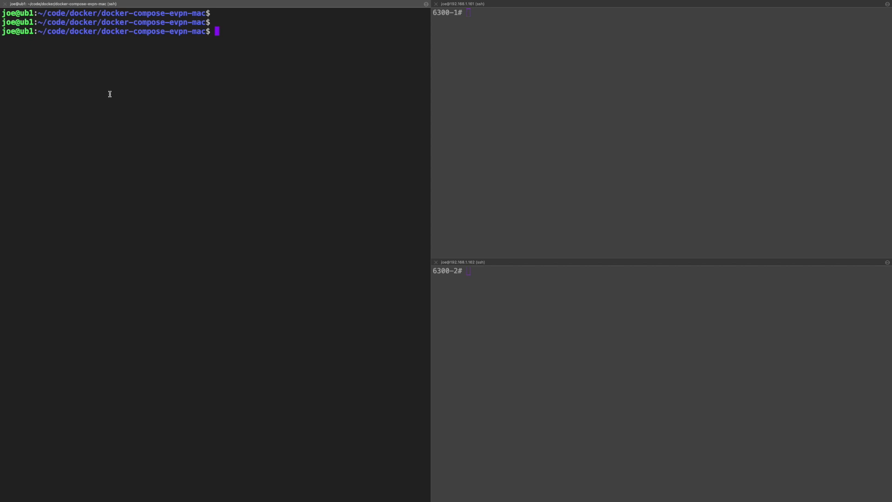
mouse_move(180, 69)
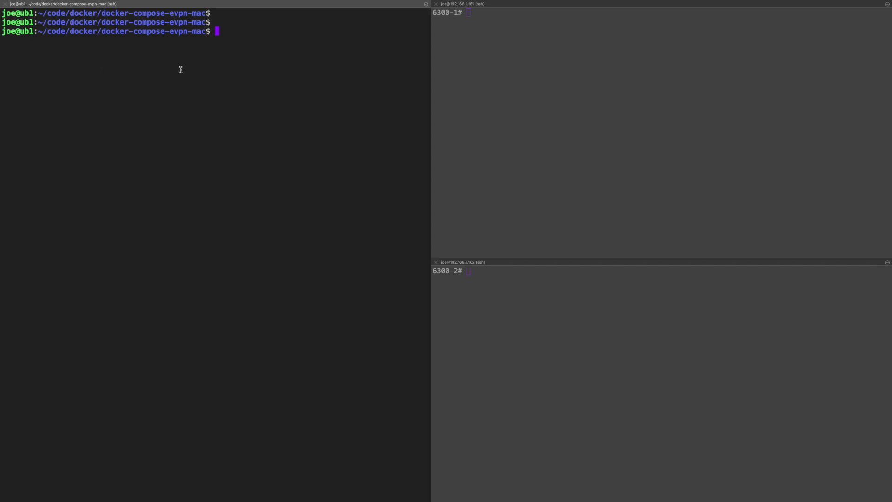
mouse_move(529, 93)
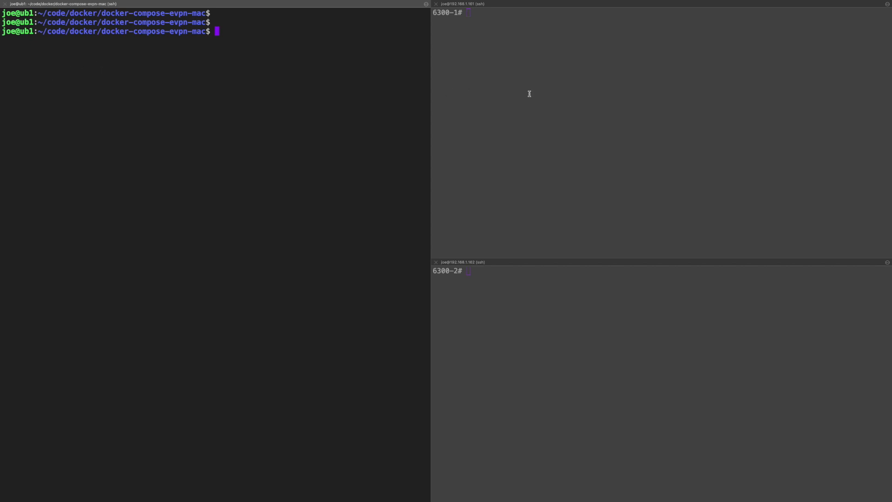
Step: Focus the top-right 6300-1 switch SSH session
click(561, 72)
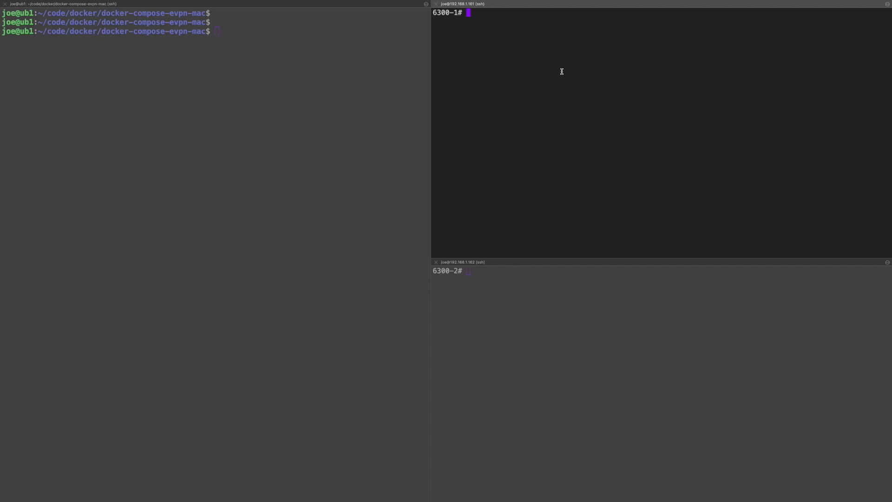
click(629, 300)
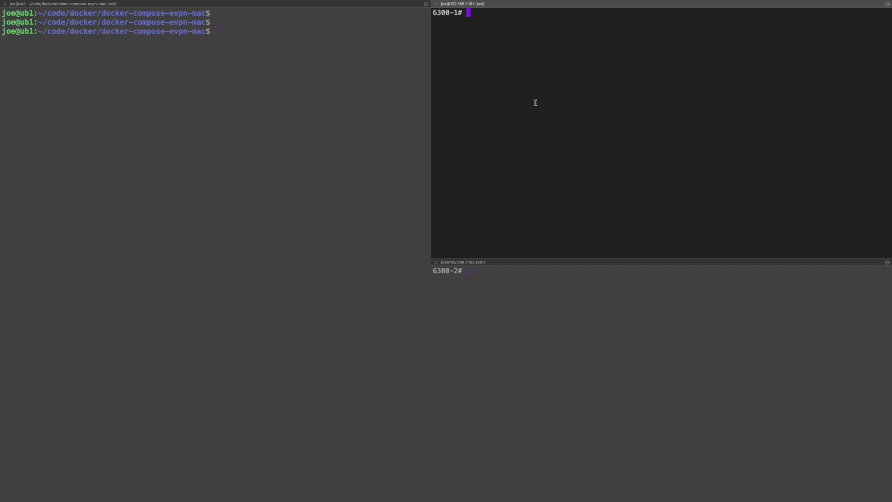
Step: On 6300-1, show the MAC address table and L2VPN EVPN routes, marking both routes
text(s)
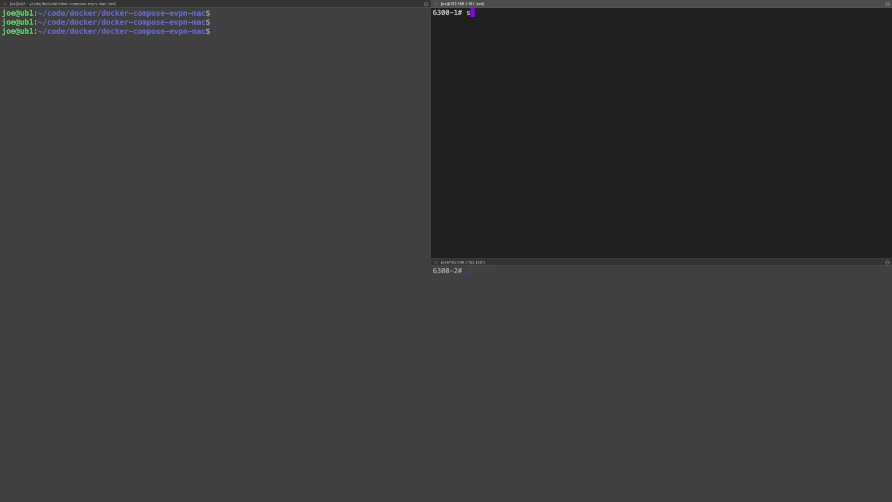
text(how mac-address-table)
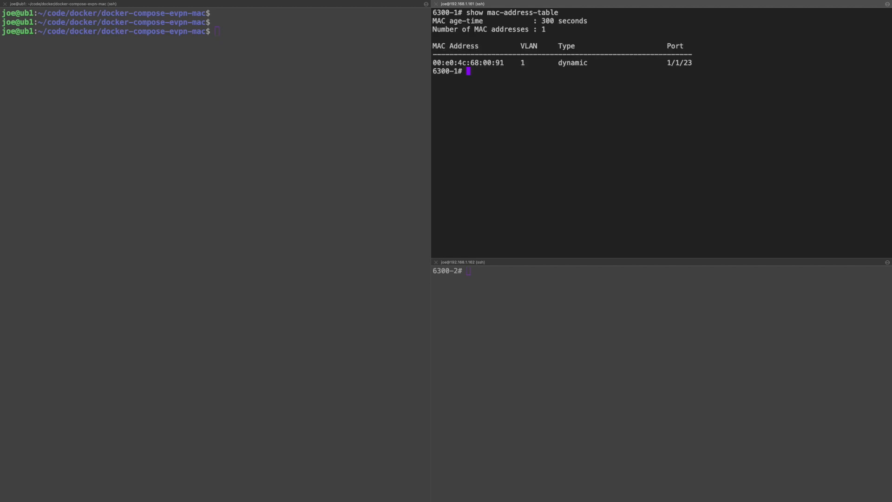
text(sh bgp l2vpn evpn)
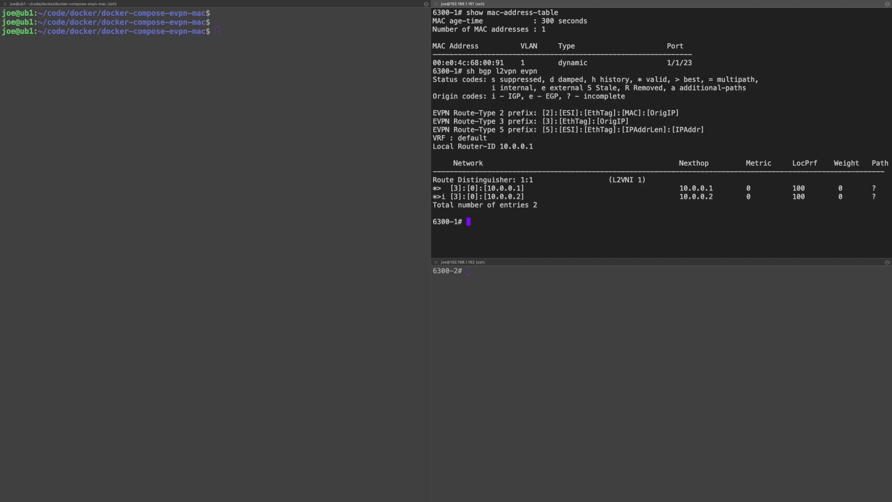
double_click(521, 196)
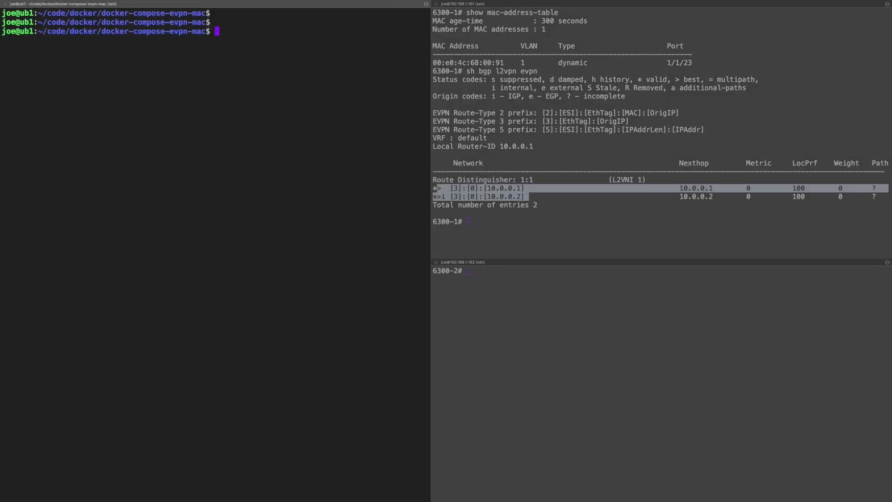
Step: List Docker networks and all containers on the Ubuntu server
text(docker)
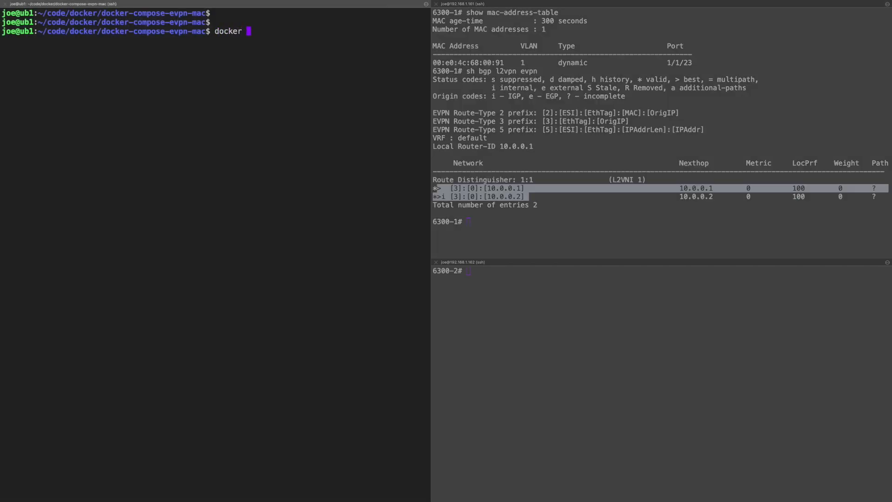
text(network ls)
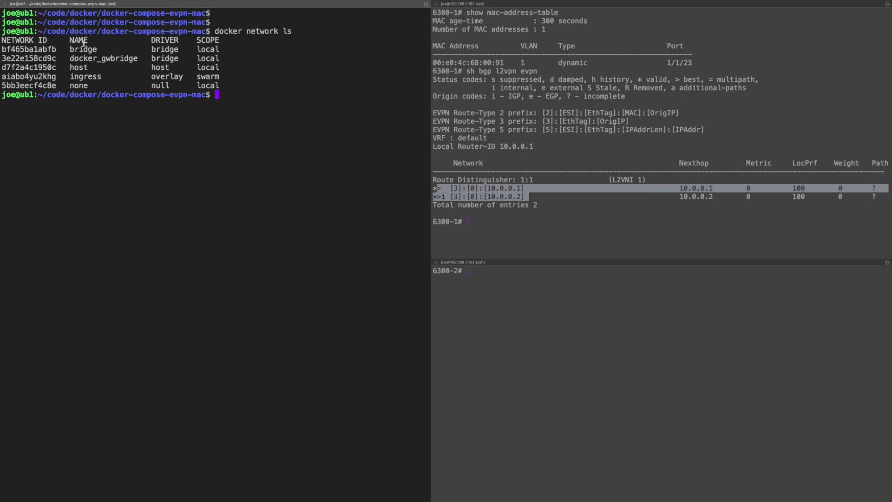
text(d)
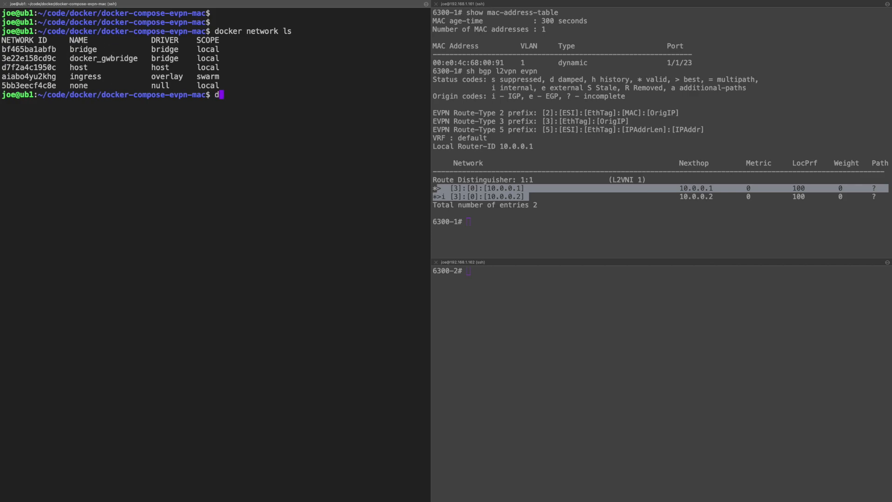
text(ocker ps -a)
text(ls)
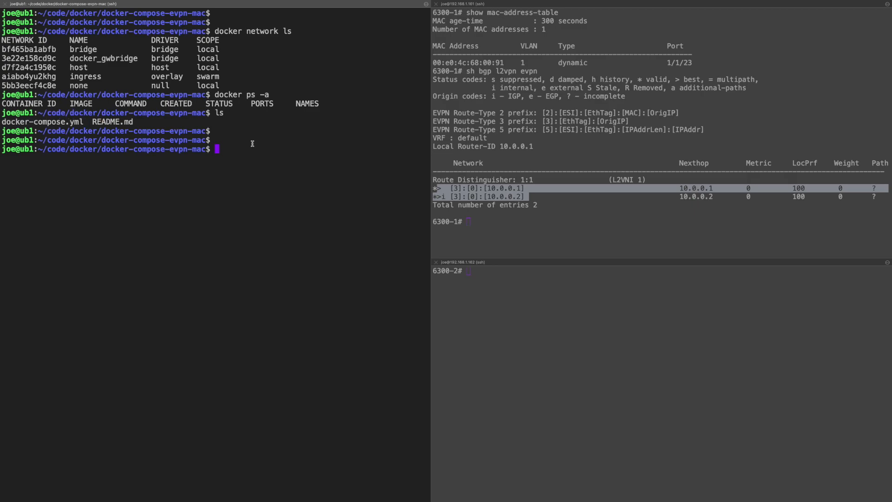
Step: Display docker-compose.yml, highlighting the evpn-net1 network and macvlan driver
text(c)
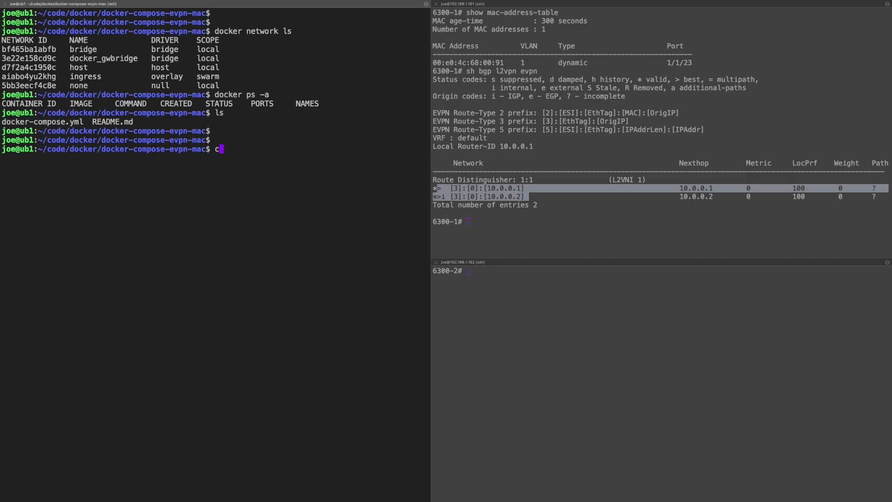
text(at docker-compose.yml)
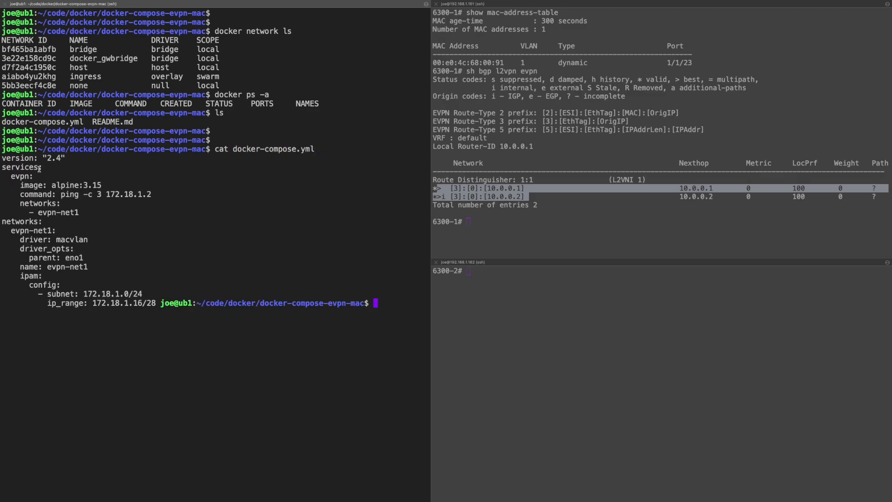
double_click(20, 176)
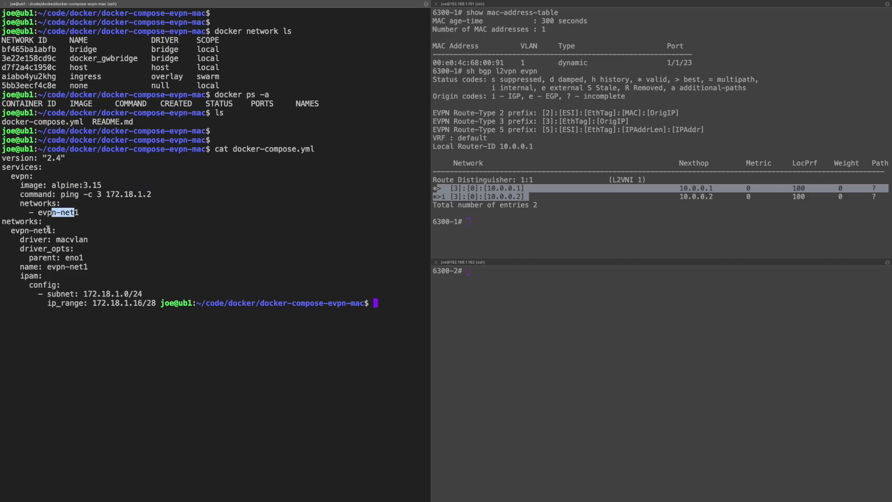
double_click(71, 239)
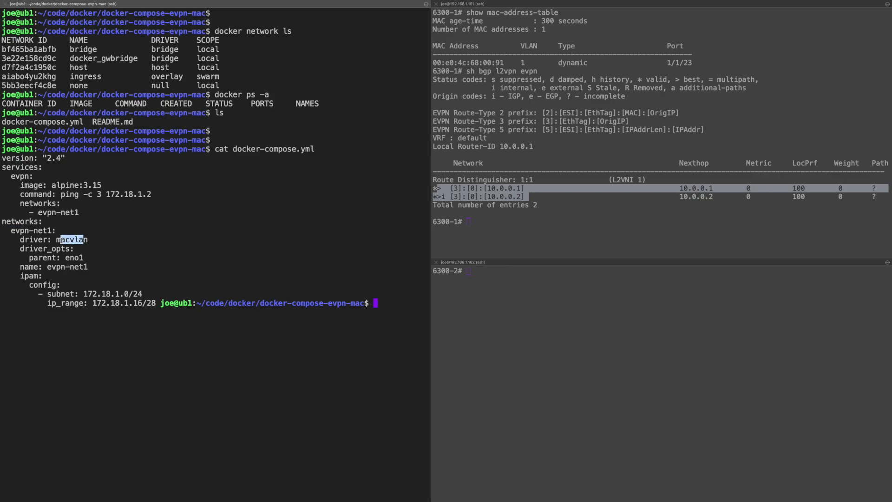
double_click(74, 257)
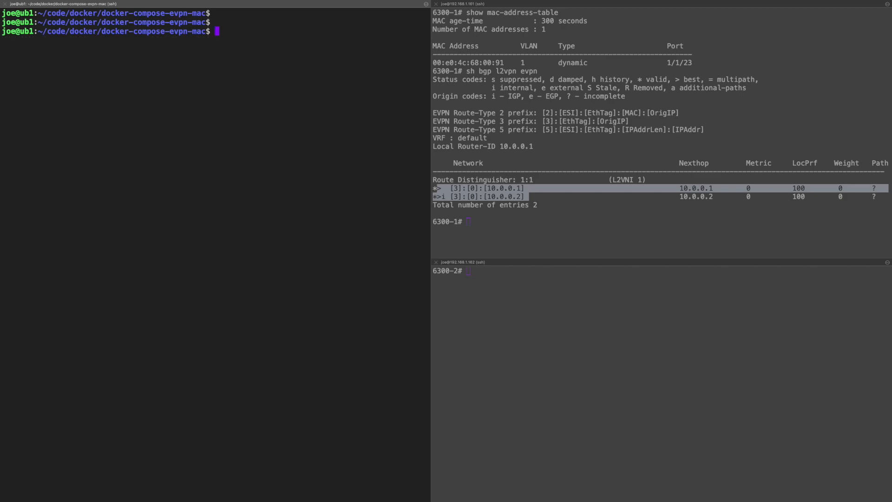
Step: Launch the compose project with 'docker-compose up --scale evpn=5'
text(docker)
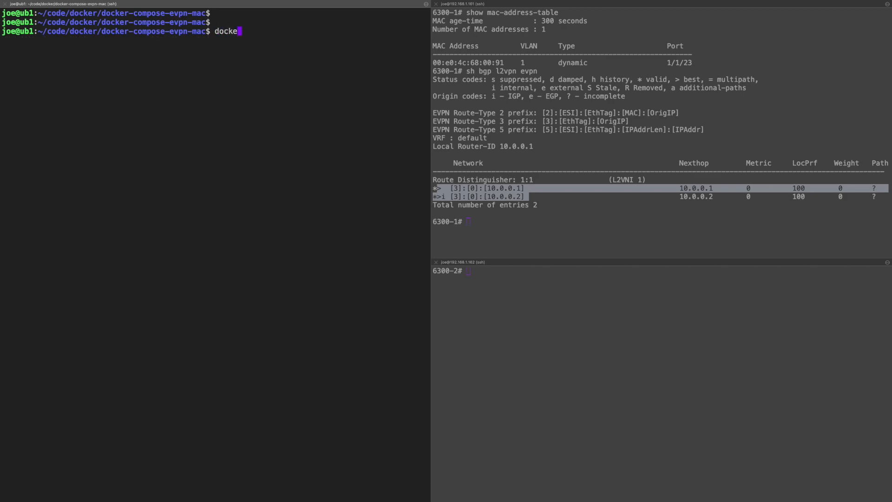
text(-c)
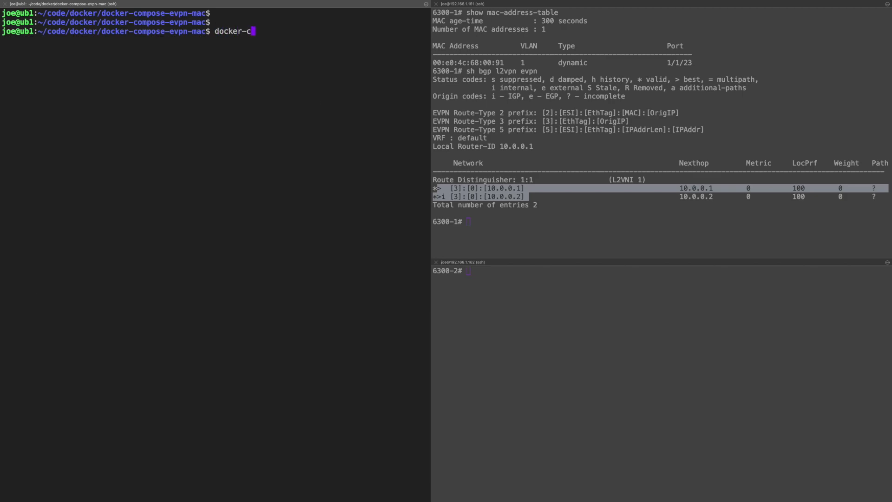
text(ompose)
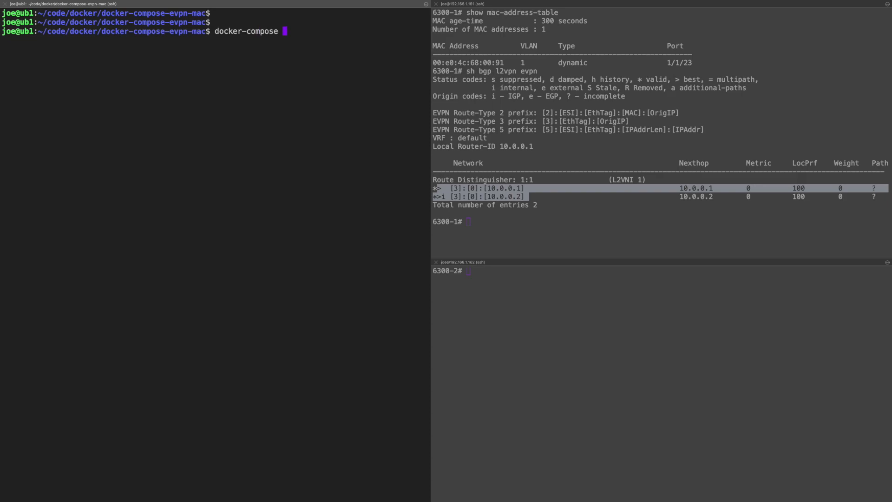
text(up --sca)
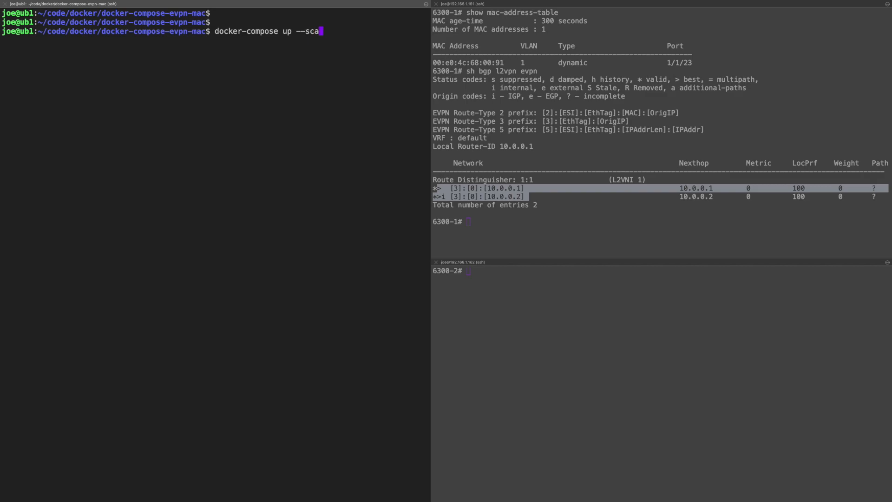
text(le e)
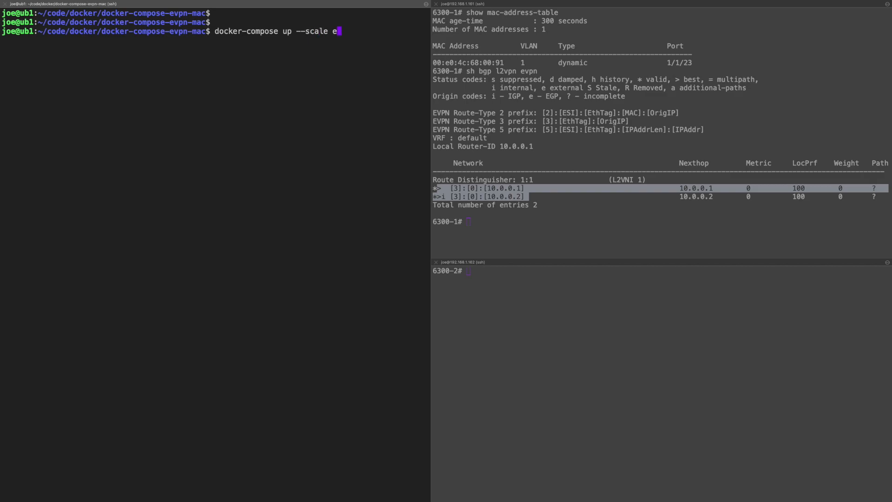
text(vpn)
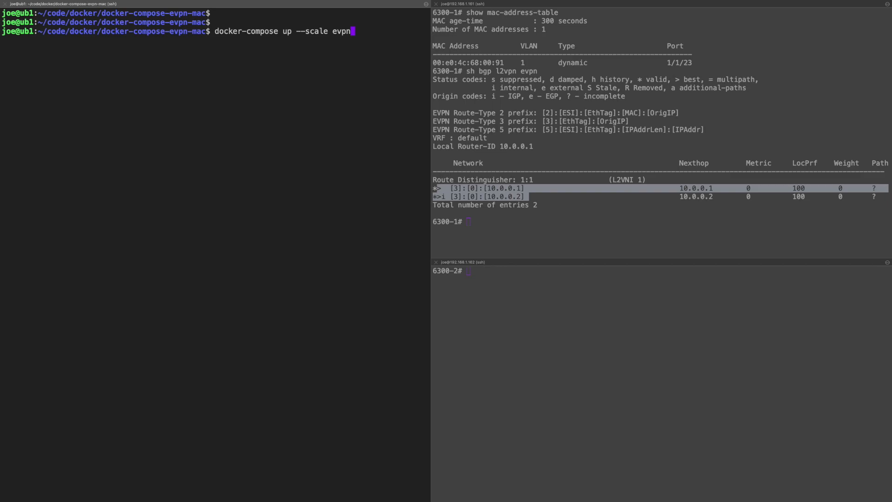
text(=)
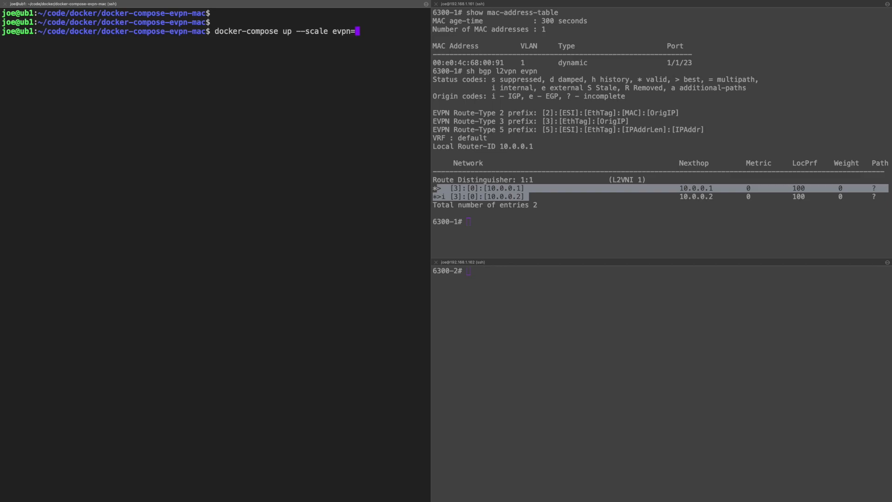
text(5)
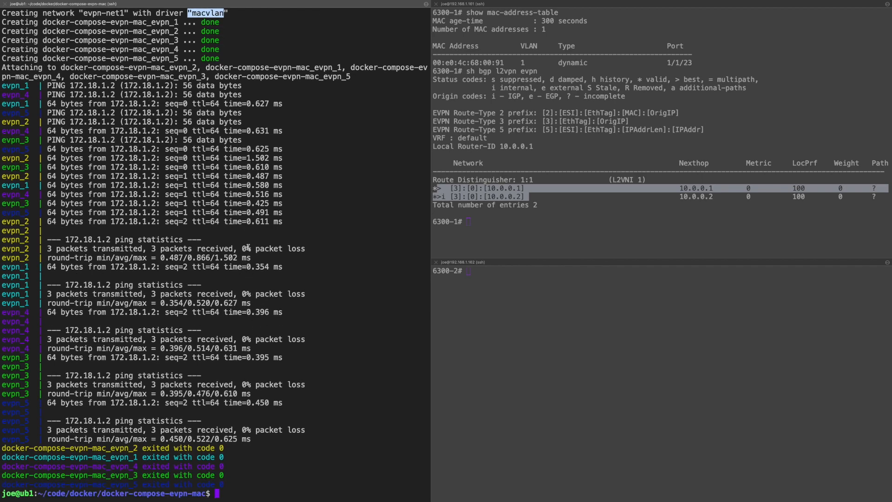
mouse_move(93, 210)
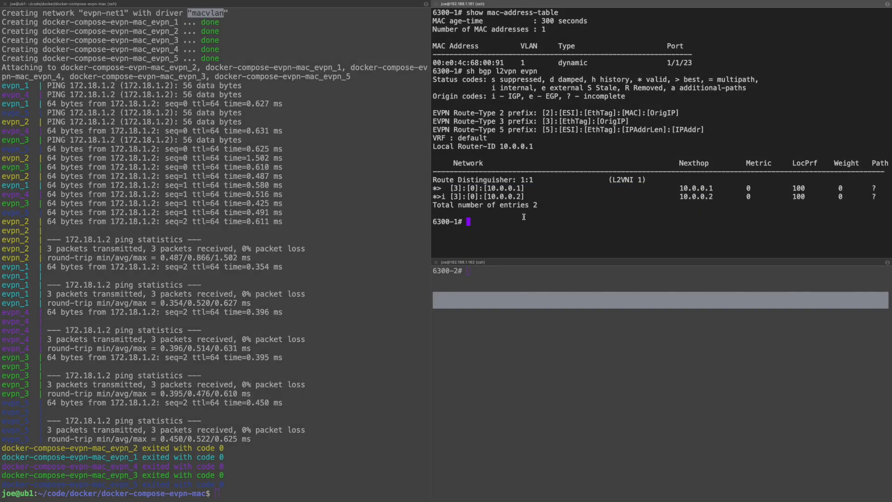
Step: Show switch 1's MAC table and EVPN routes, then switch 2's EVPN routes, highlighting container MACs
text(sh bgp l2vpn evpn)
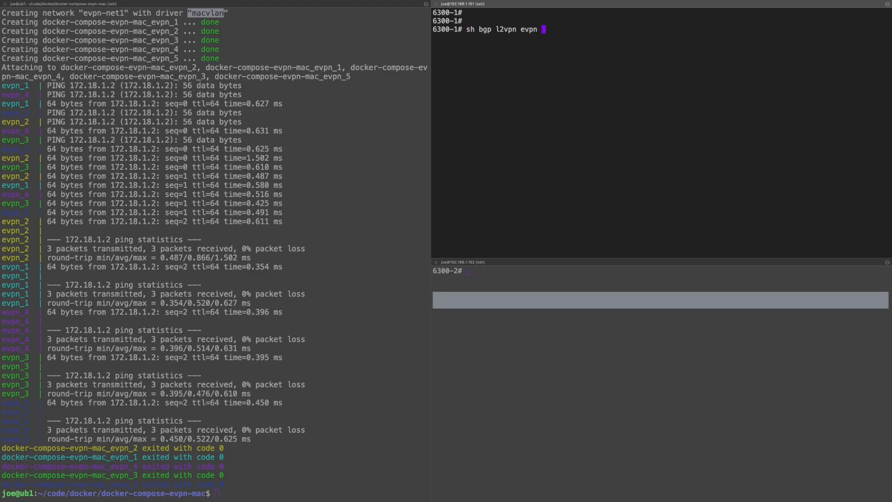
text(show mac-address-table)
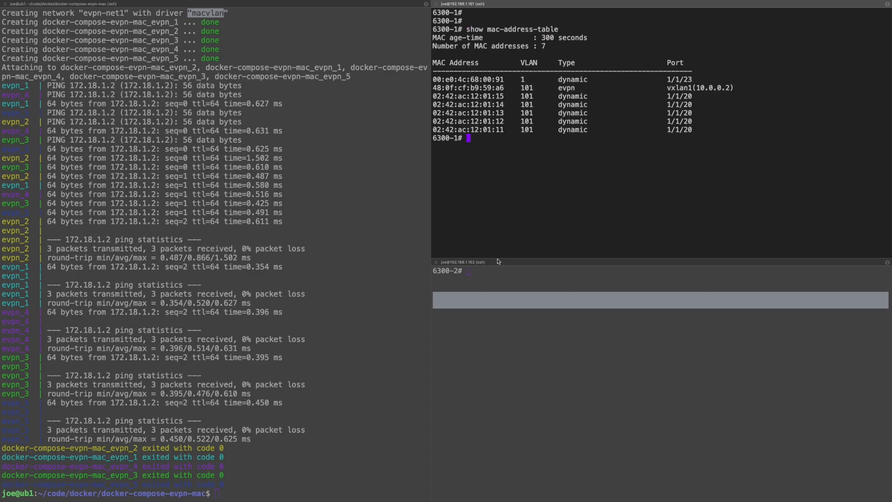
drag(432, 95, 509, 132)
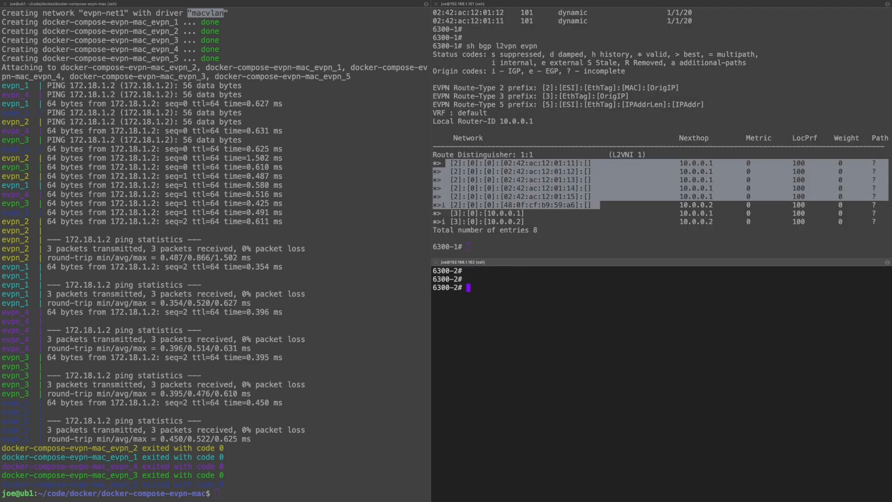
text(sh bgp l2vpn evpn)
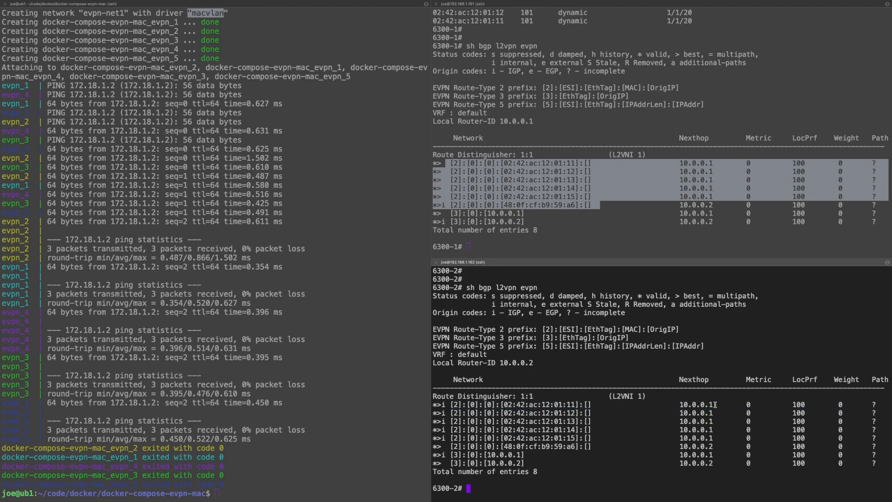
double_click(695, 404)
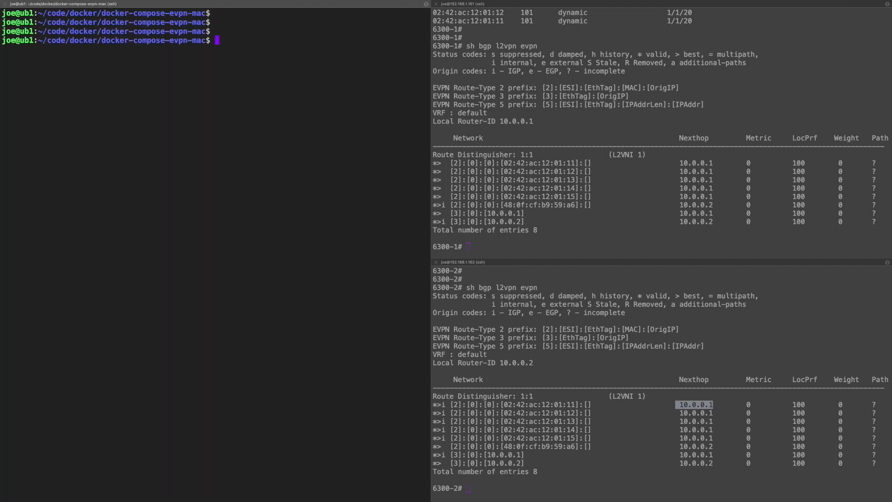
Step: List Docker networks, running containers and all containers, highlighting the evpn-net1 network
text(docker n)
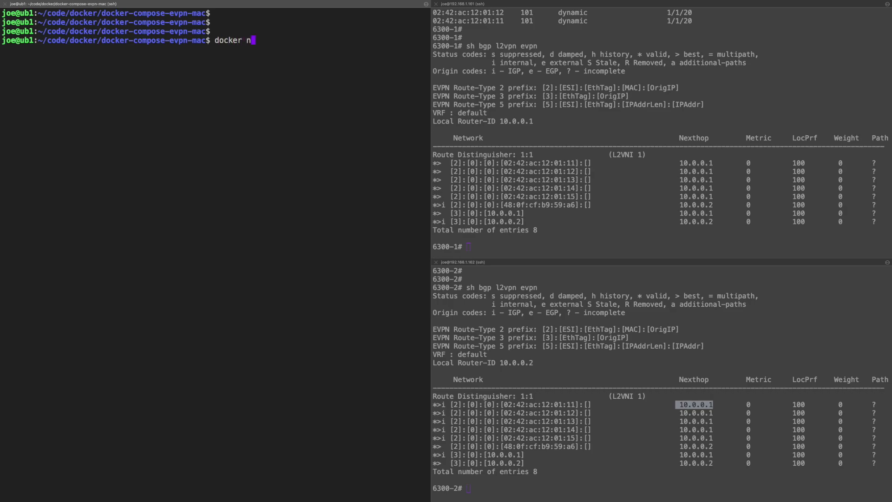
text(etwork ls)
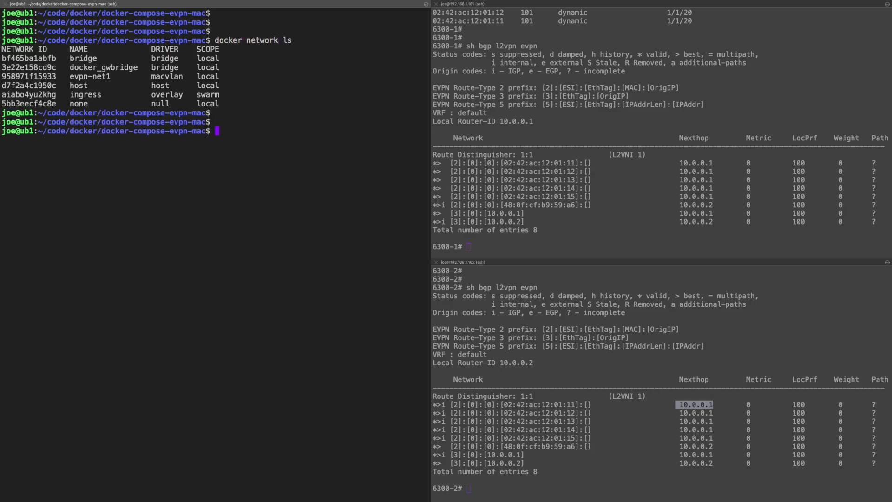
double_click(91, 76)
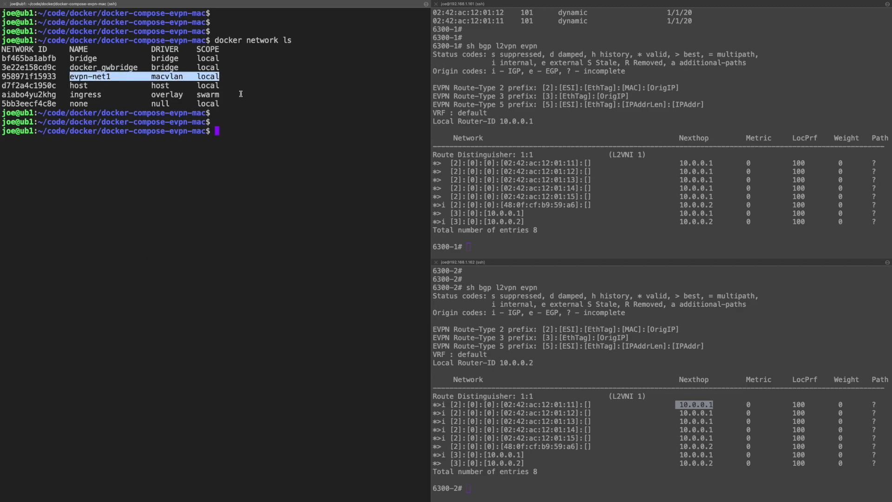
text(docker ps)
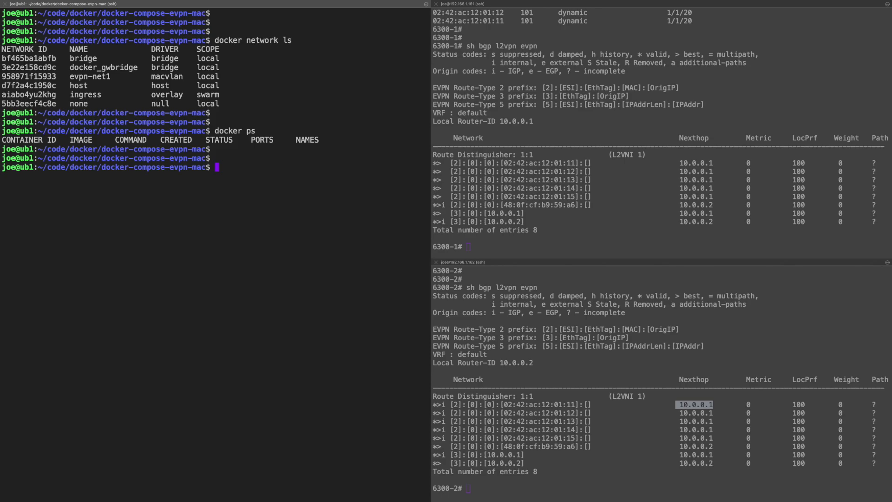
text(docker ps -a)
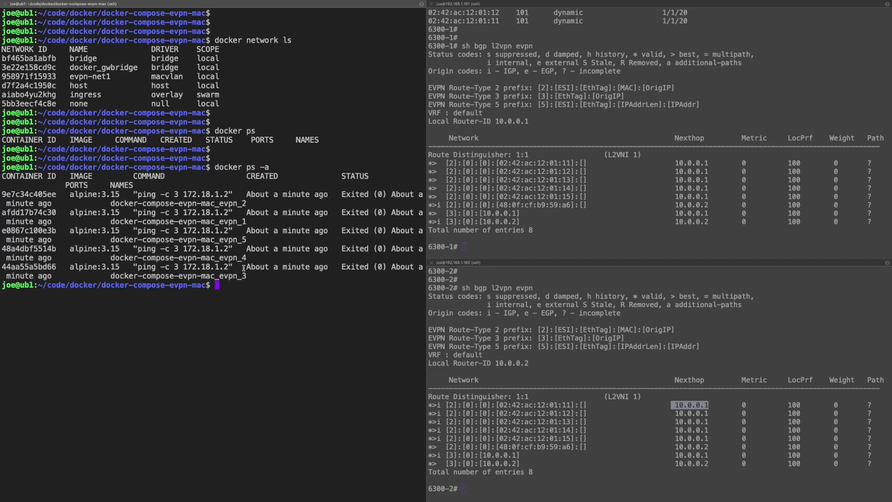
mouse_move(239, 339)
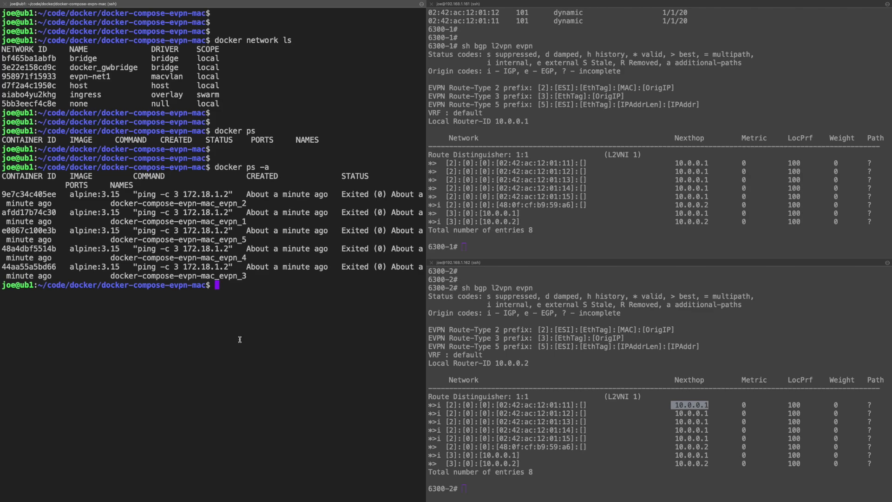
text(docker-compose down)
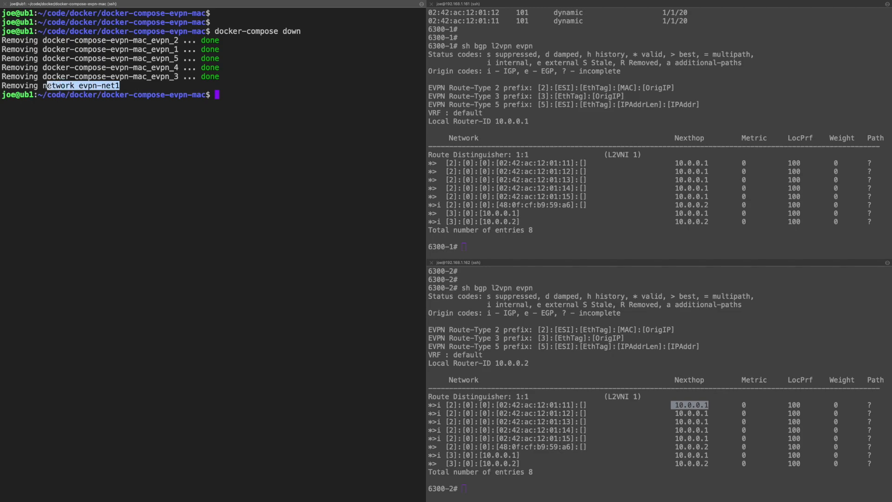
Step: Run docker-compose down, then confirm evpn-net1 and the containers are gone
text(docker networ)
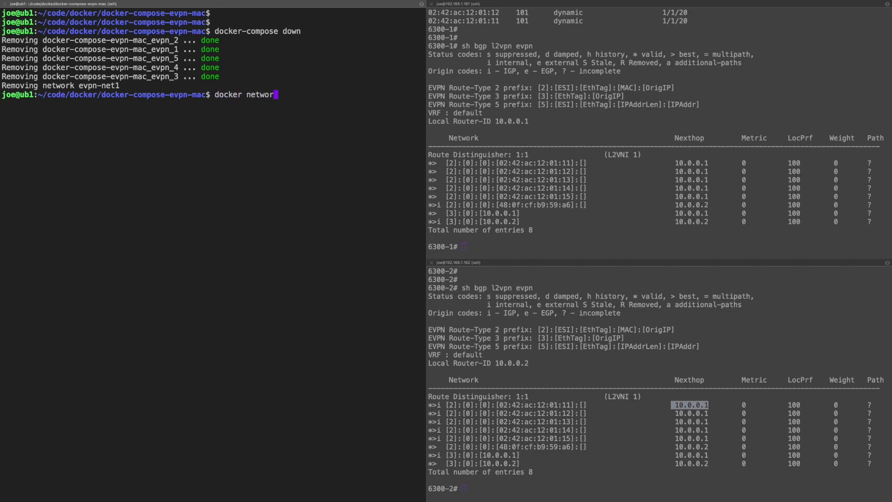
key(Enter)
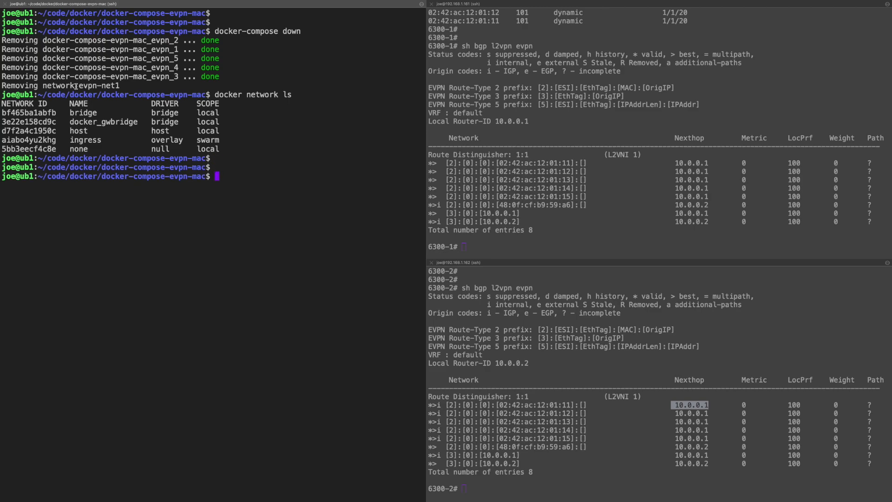
double_click(97, 85)
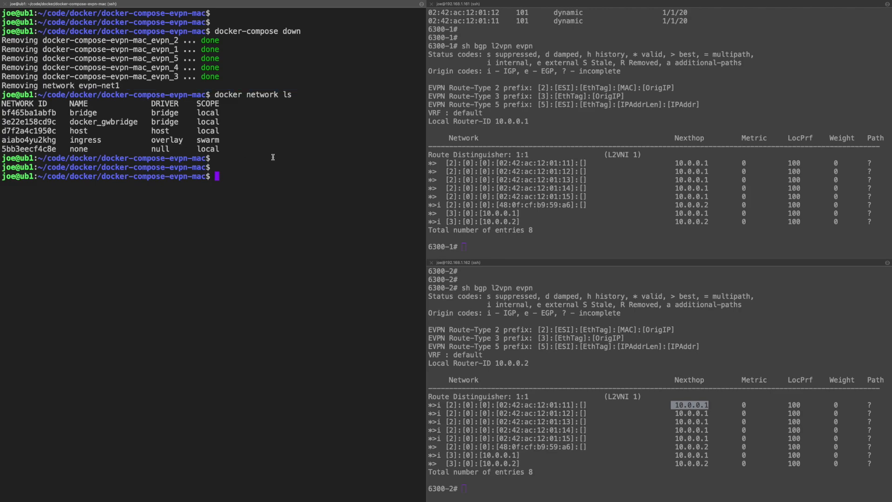
text(docker ps -a)
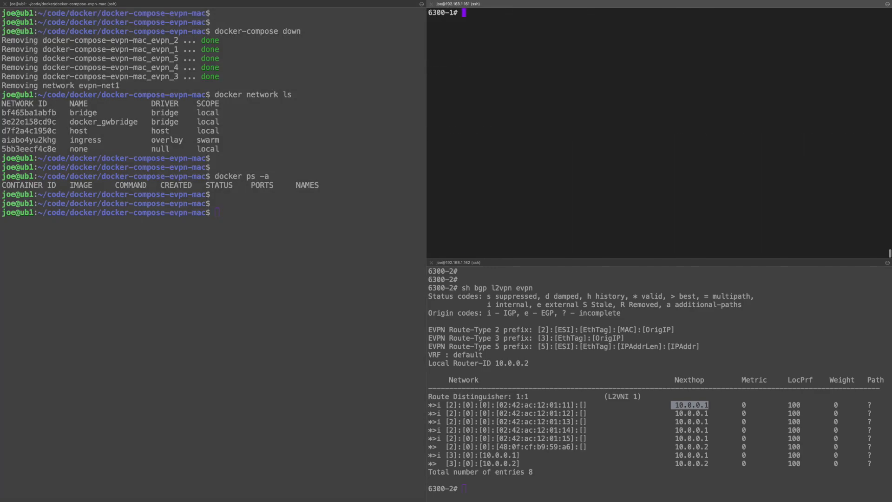
Step: Recheck switch 1's MAC table and EVPN routes and switch 2's EVPN MAC routes
key(Enter)
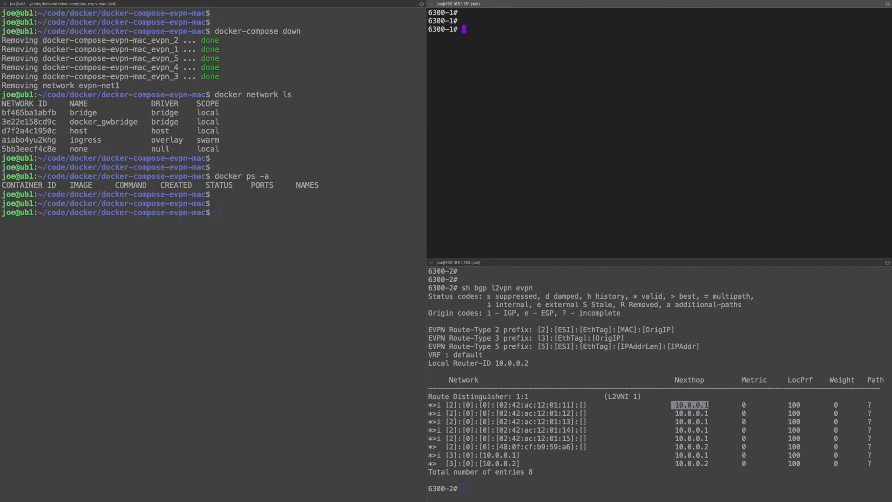
mouse_move(494, 208)
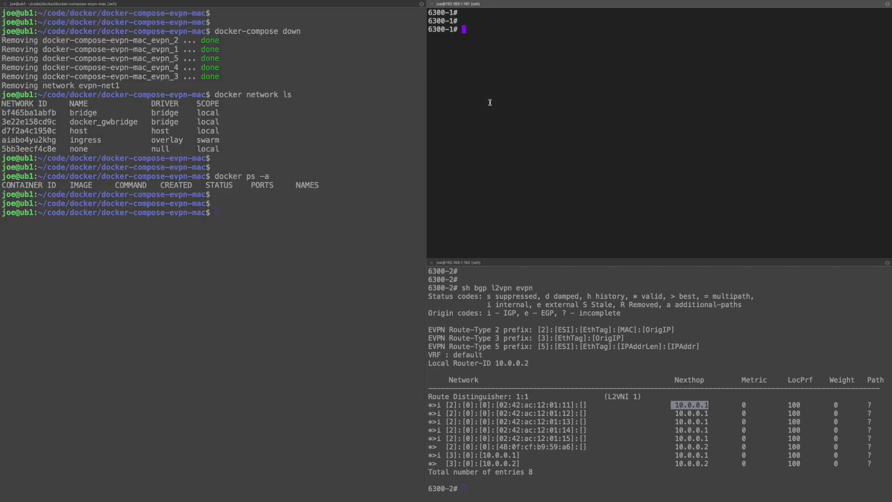
text(s)
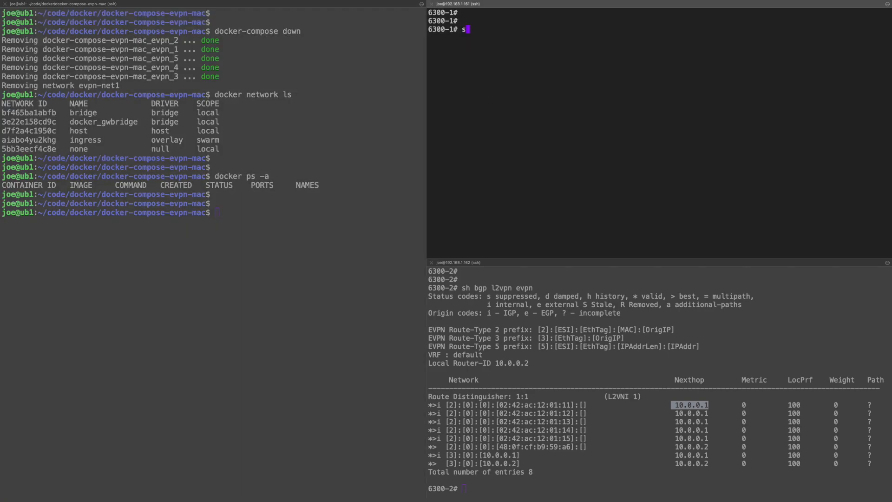
text(how mac-address-table)
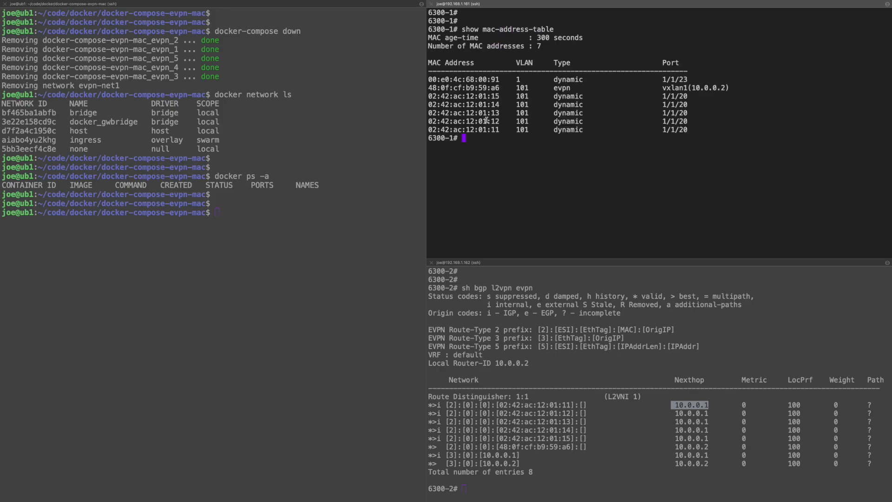
double_click(554, 37)
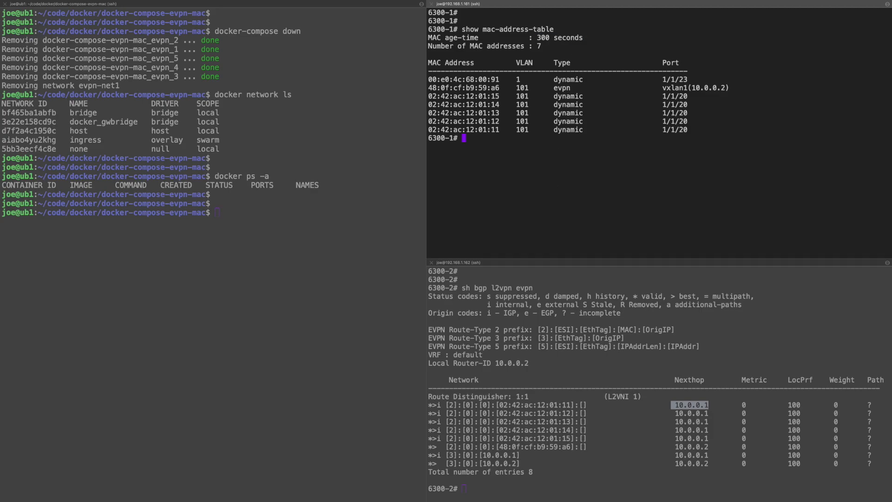
text(sh bgp l2vpn evpn)
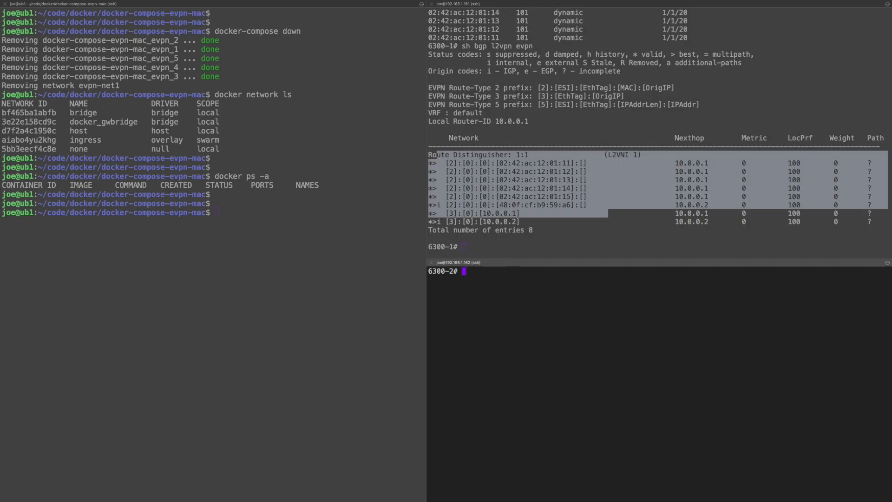
text(sh bgp l2vpn evpn)
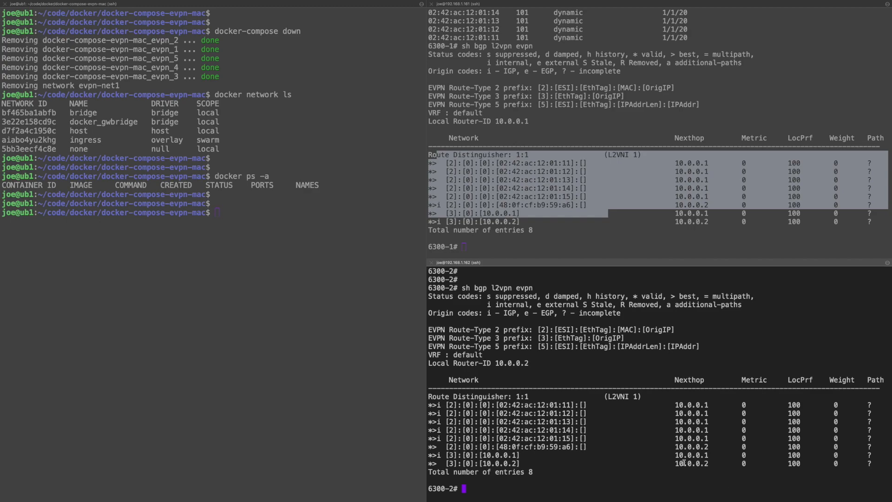
drag(438, 405, 592, 447)
text(clear mac-address)
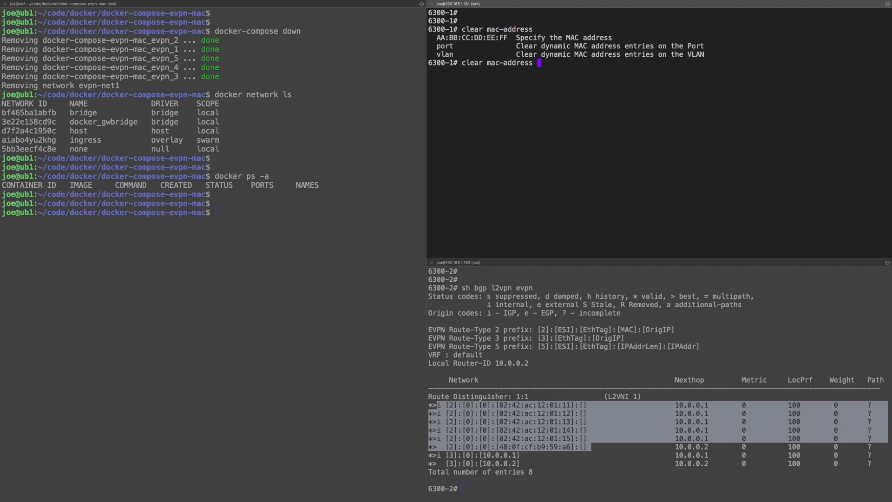
Step: Clear VLAN 101 MACs on switch 1, then verify the MAC table and three-entry EVPN tables
text(vlan 101)
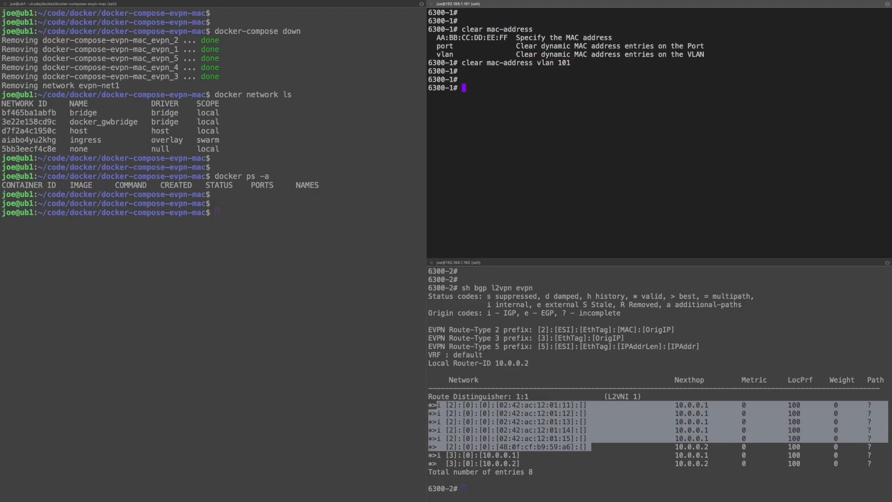
text(show mac-address-table)
text(clear mac-address vlan 101)
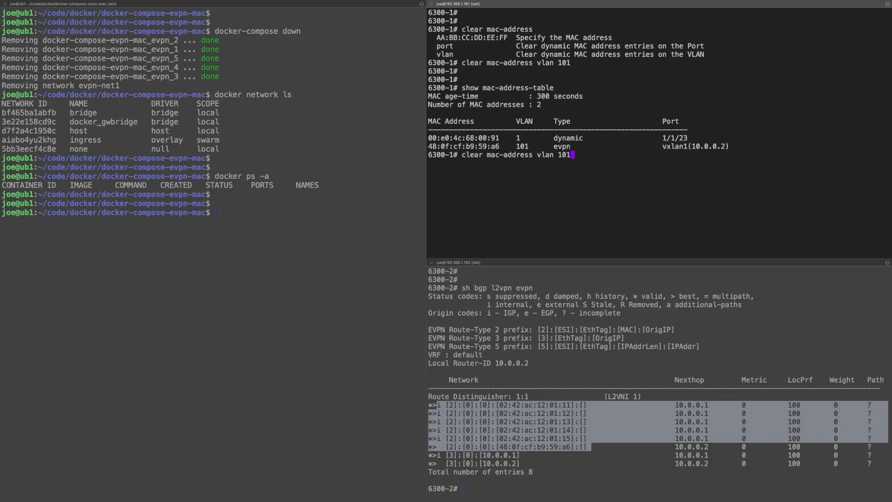
text(sh bgp l2vpn evpn)
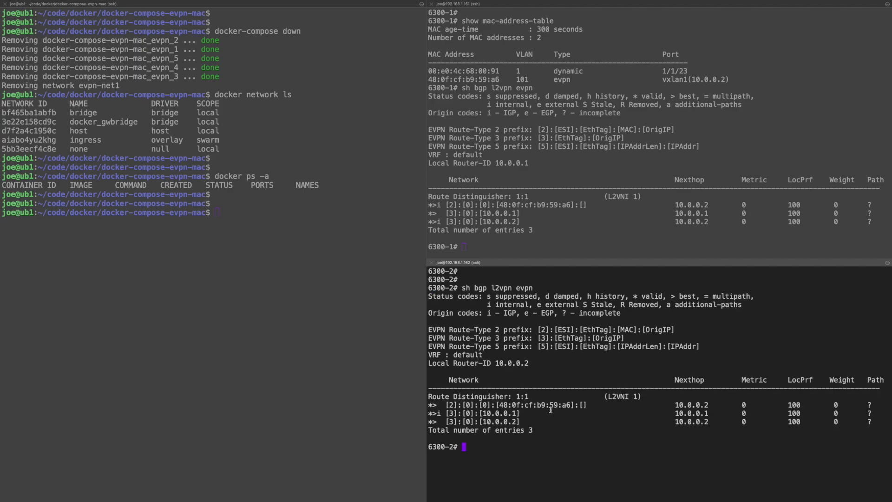
double_click(508, 405)
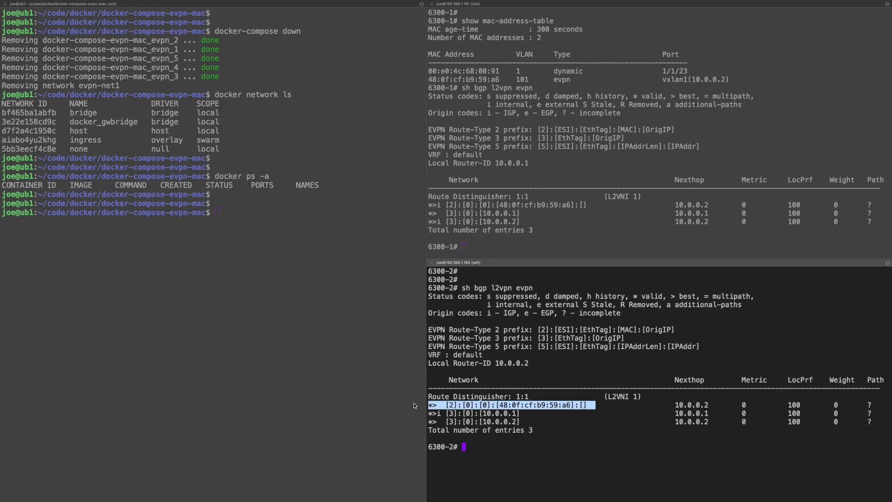